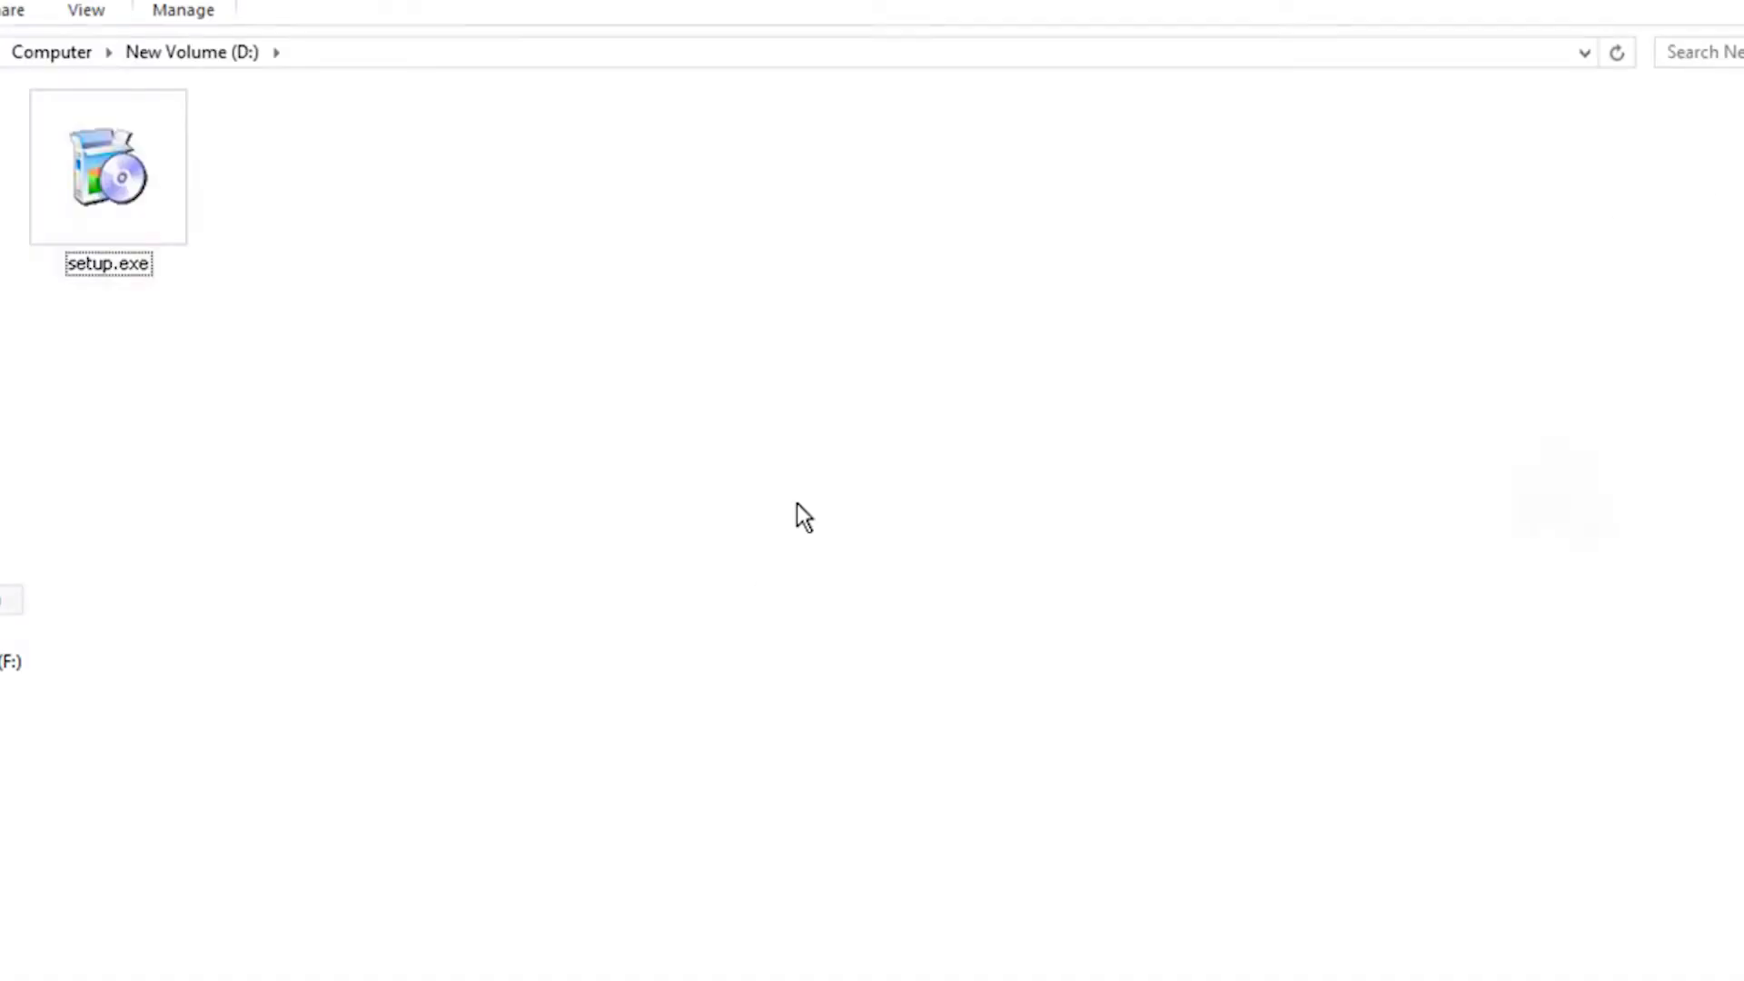
Open the Properties dialog of the 2 OTHER WORKS folder on New Volume (E:)
double_click(107, 168)
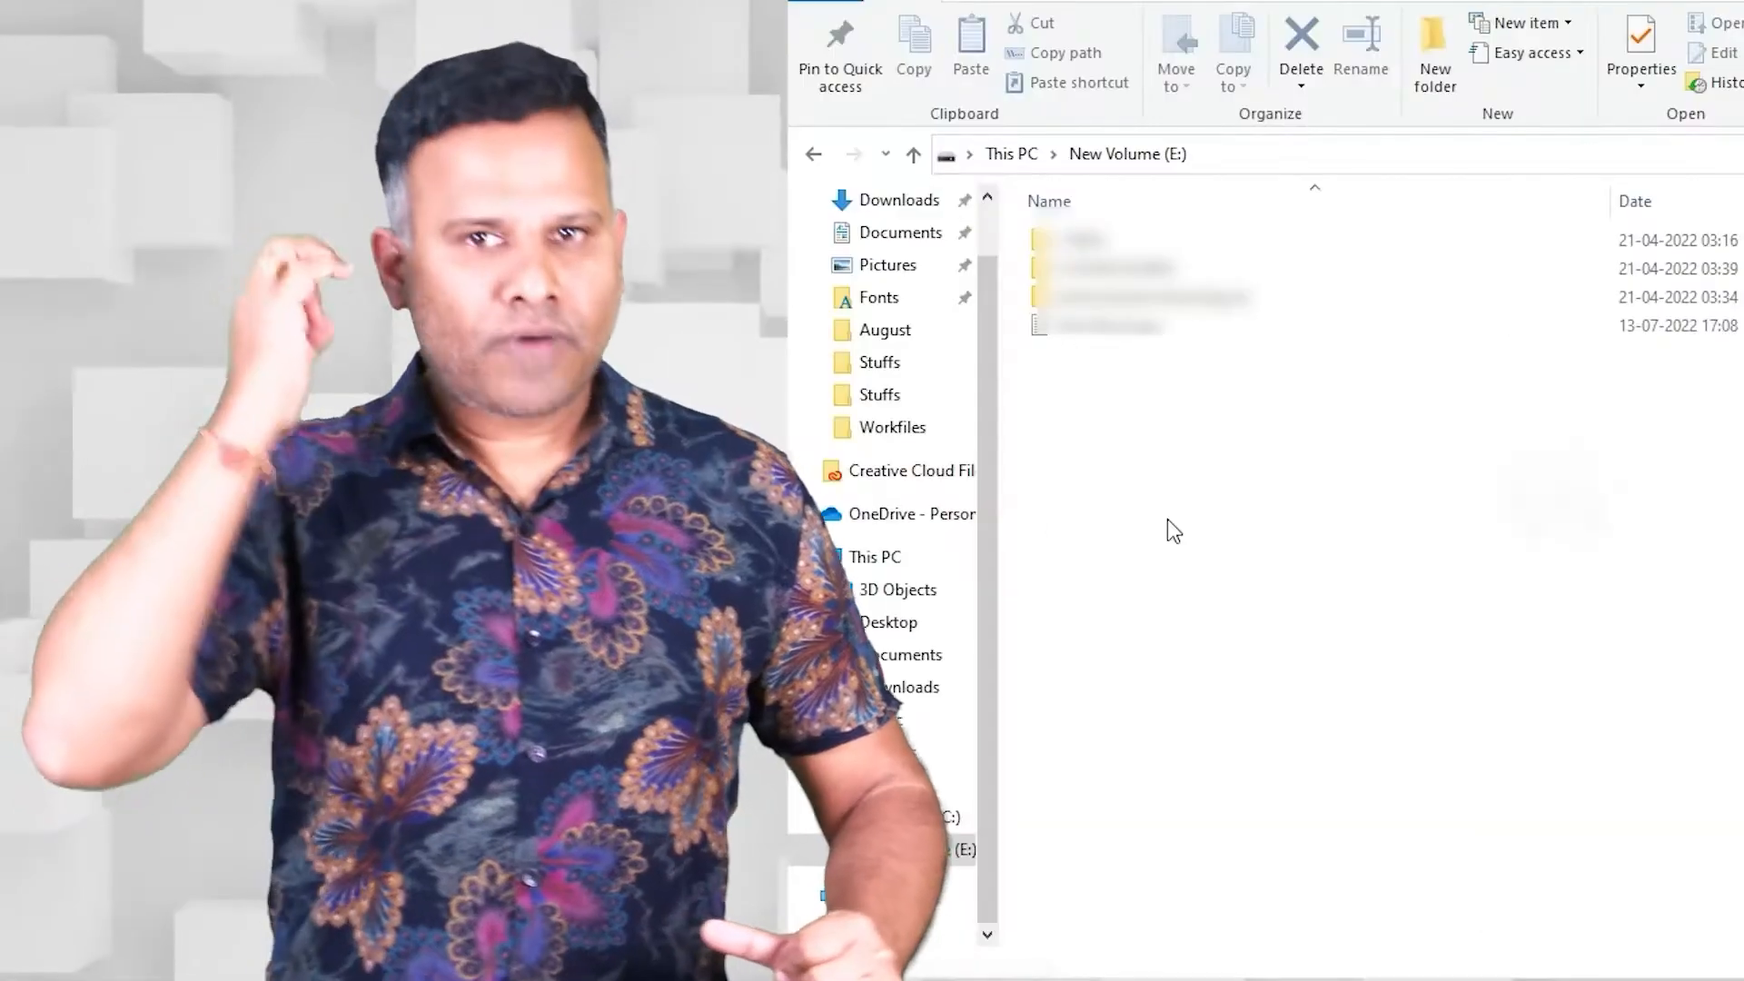
right_click(1106, 267)
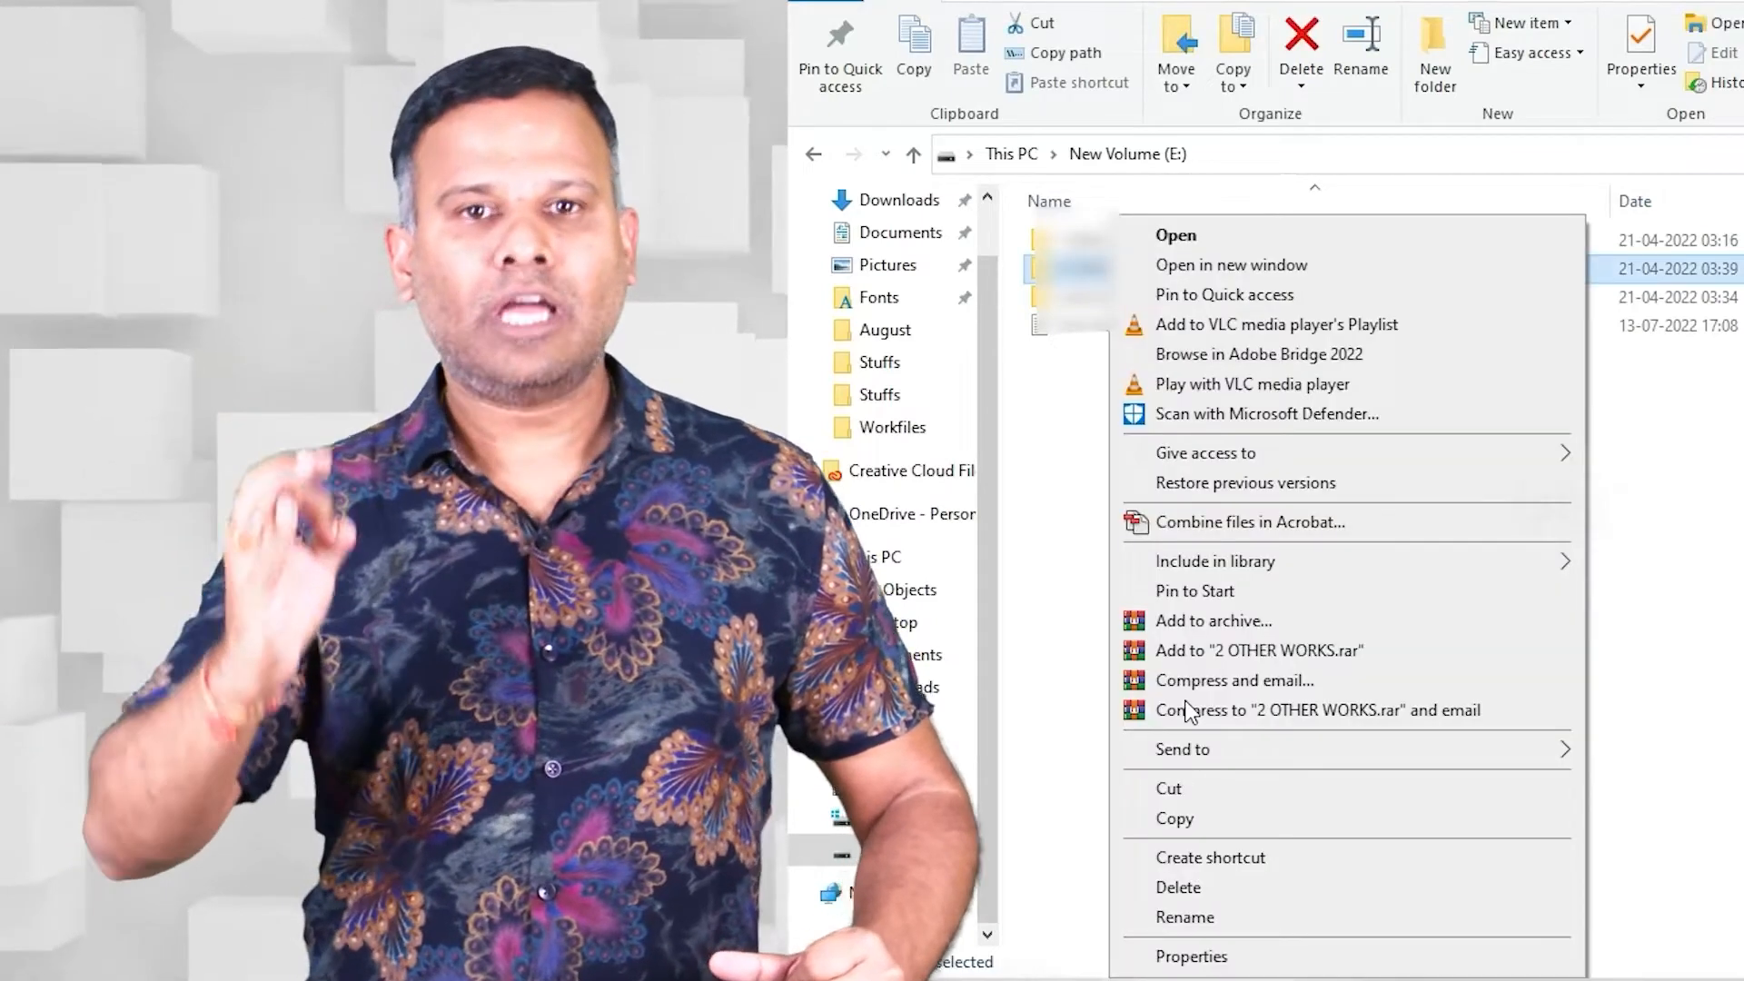
left_click(1192, 957)
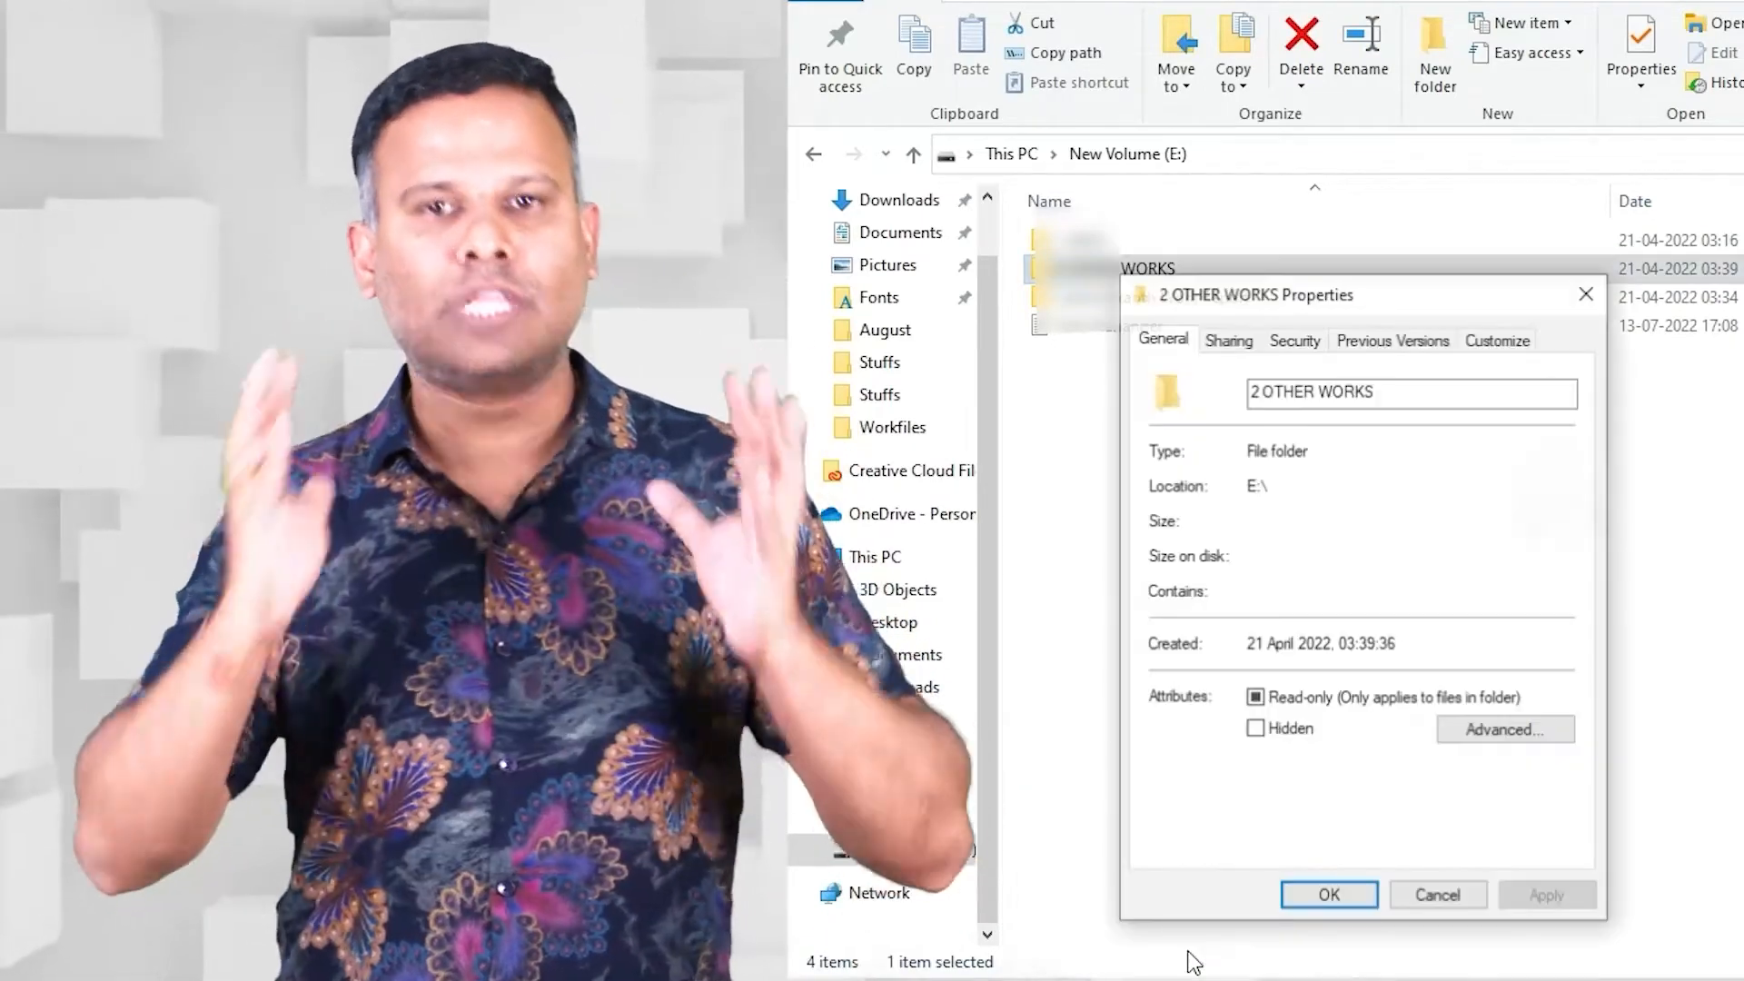